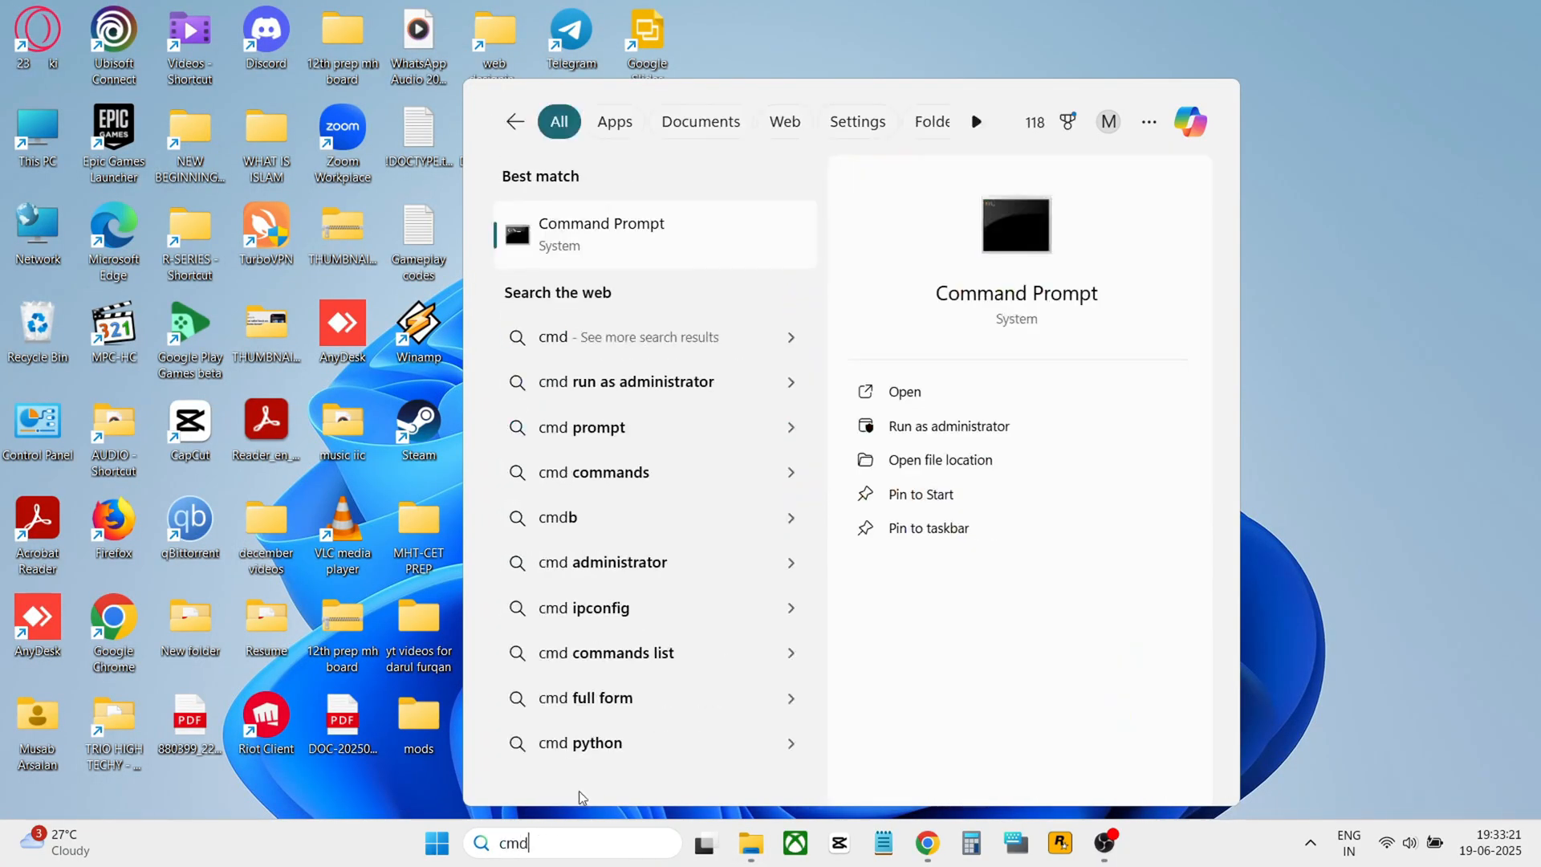
{"action": "mouse_move", "coordinate": [1031, 435]}
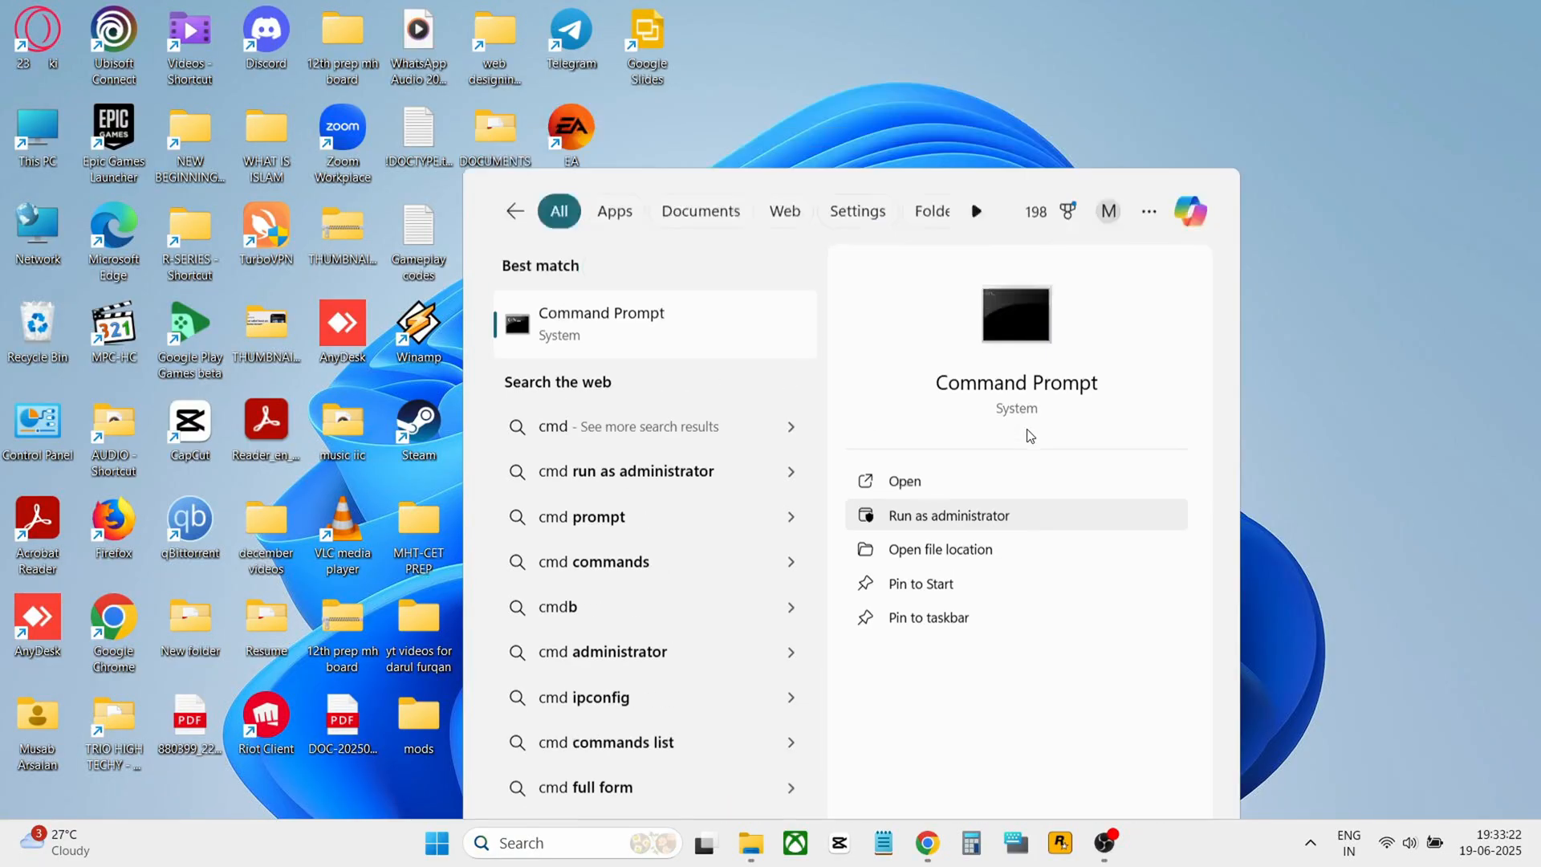
Launch Command Prompt as administrator from the cmd search results
{"action": "left_click", "coordinate": [949, 516]}
{"action": "type", "text": "cd"}
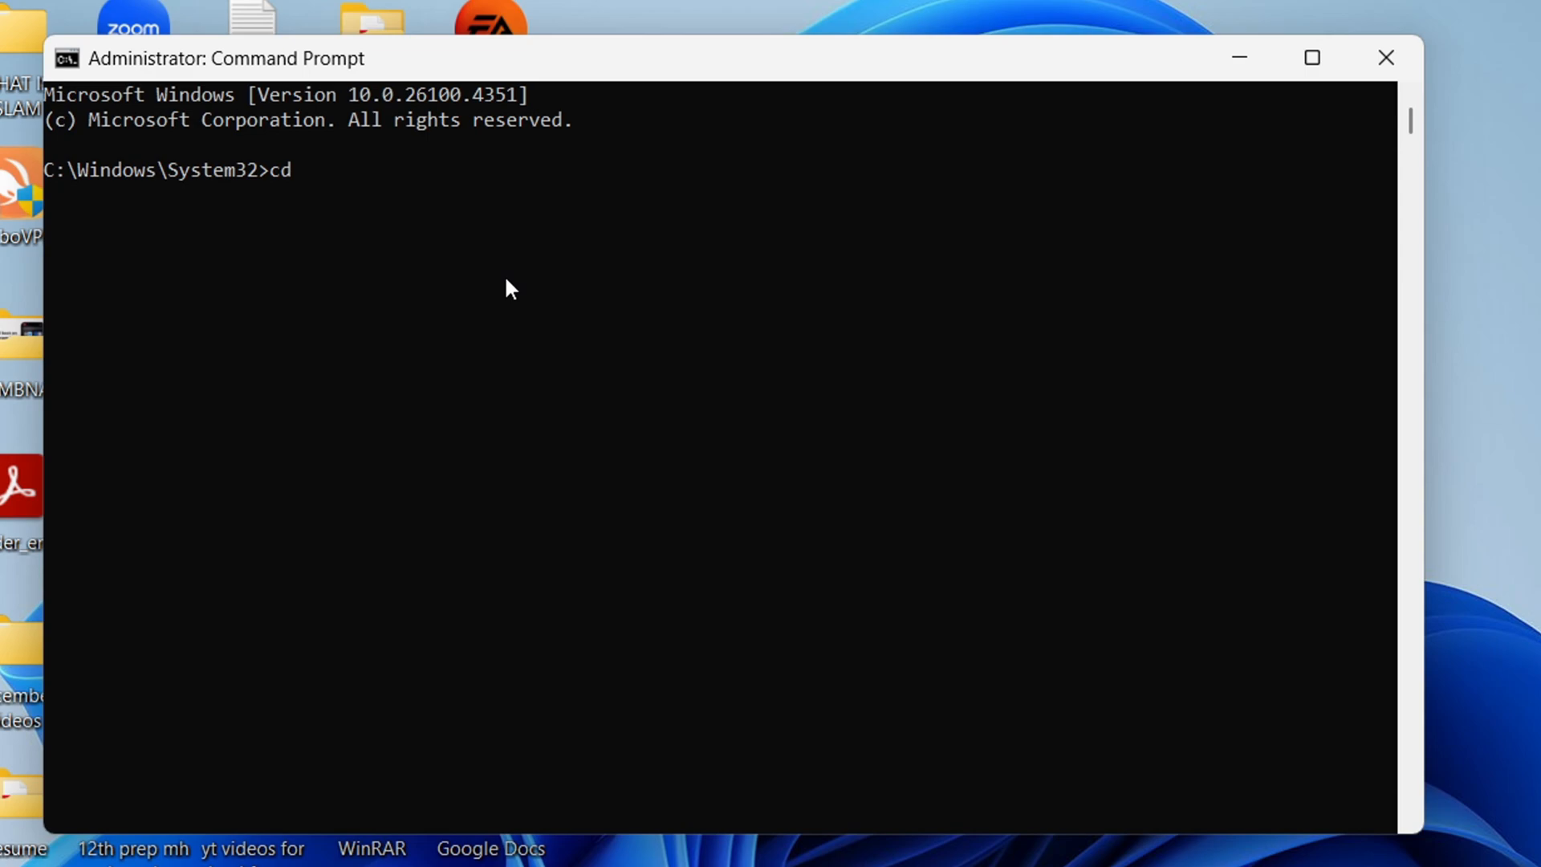
{"action": "mouse_move", "coordinate": [515, 273]}
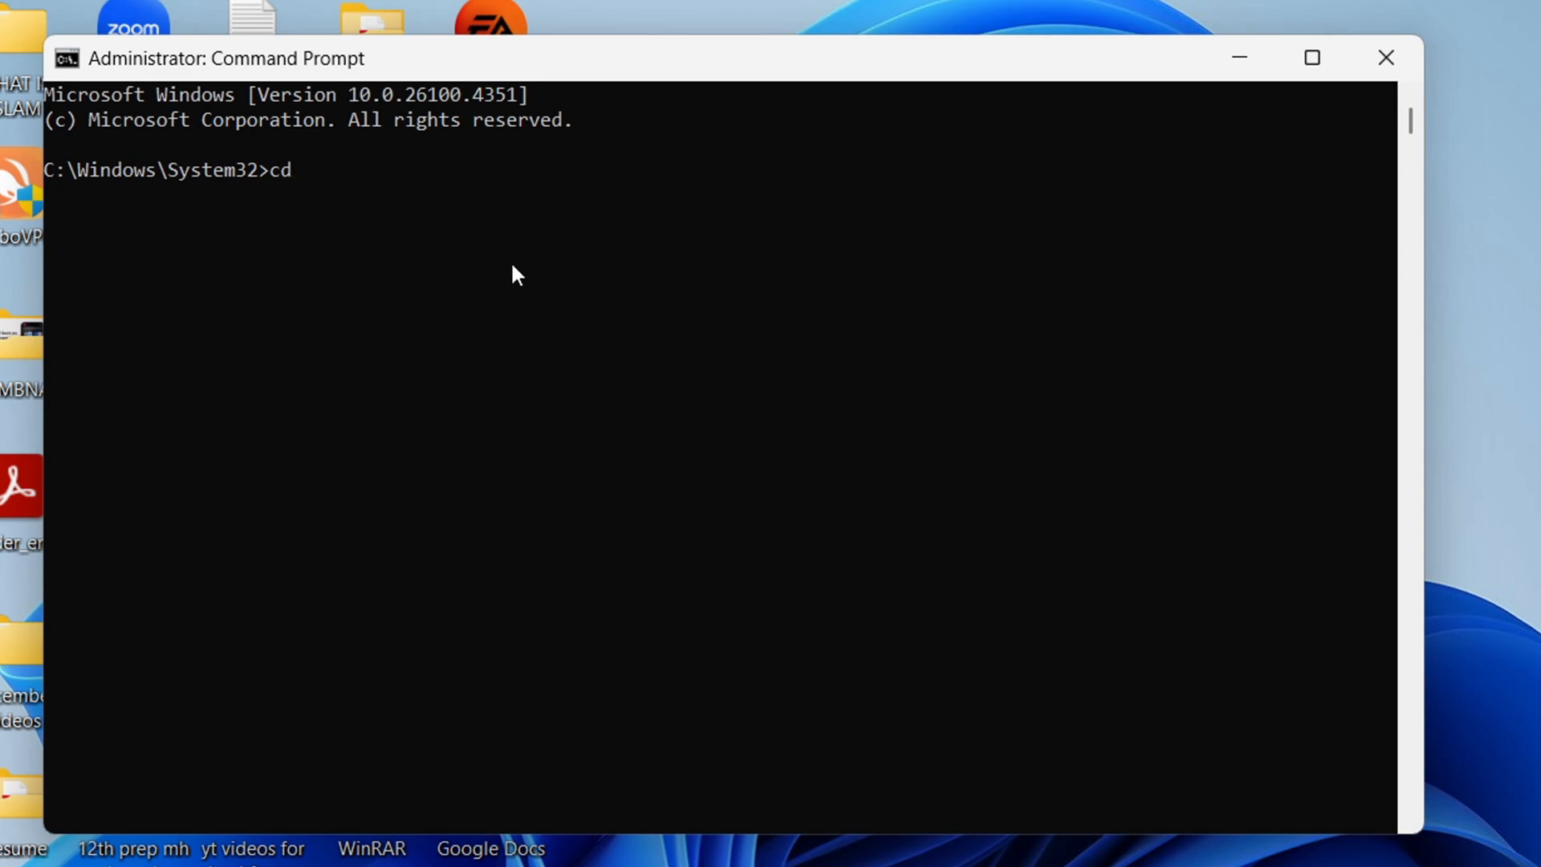
Change directory to the C: root, then to C:\Program Files\Microsoft Office\Office16
{"action": "key", "text": "enter"}
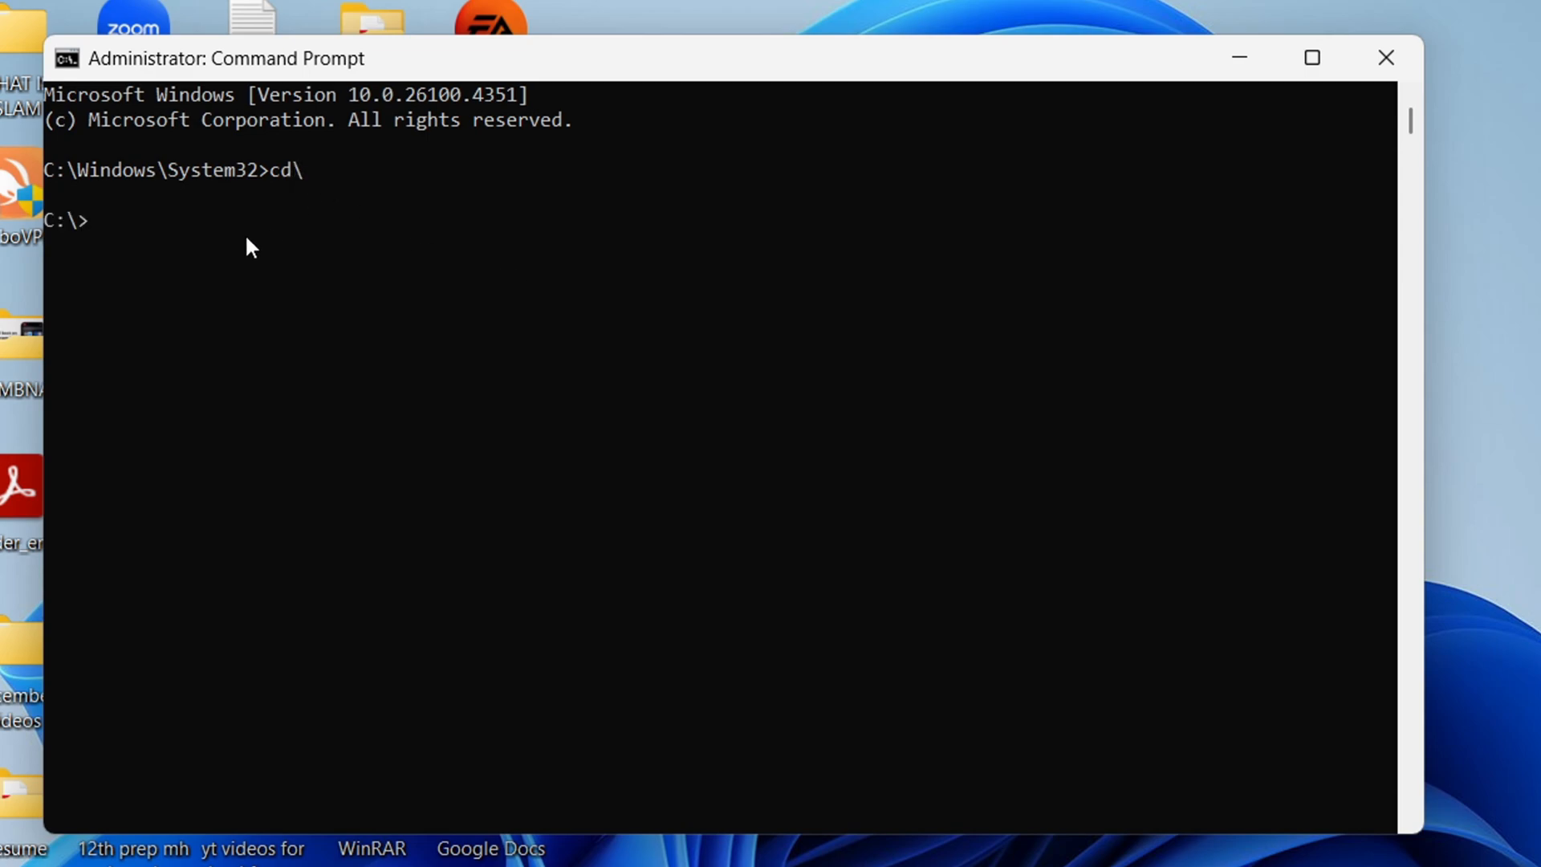
{"action": "type", "text": "cd"}
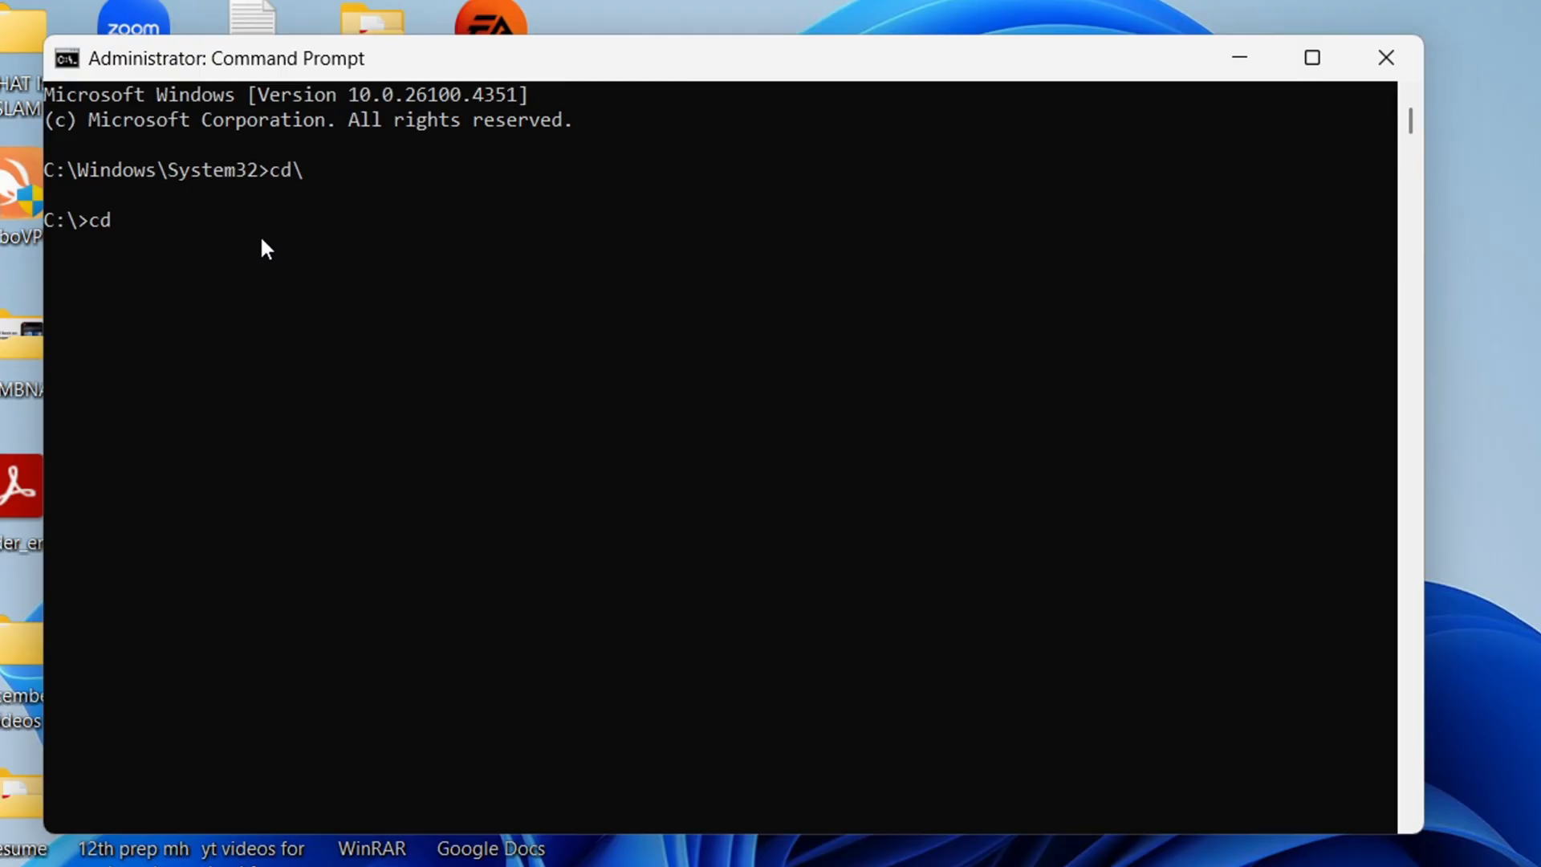
{"action": "type", "text": "C:\\Program Files\\Microsoft Office\\Office16"}
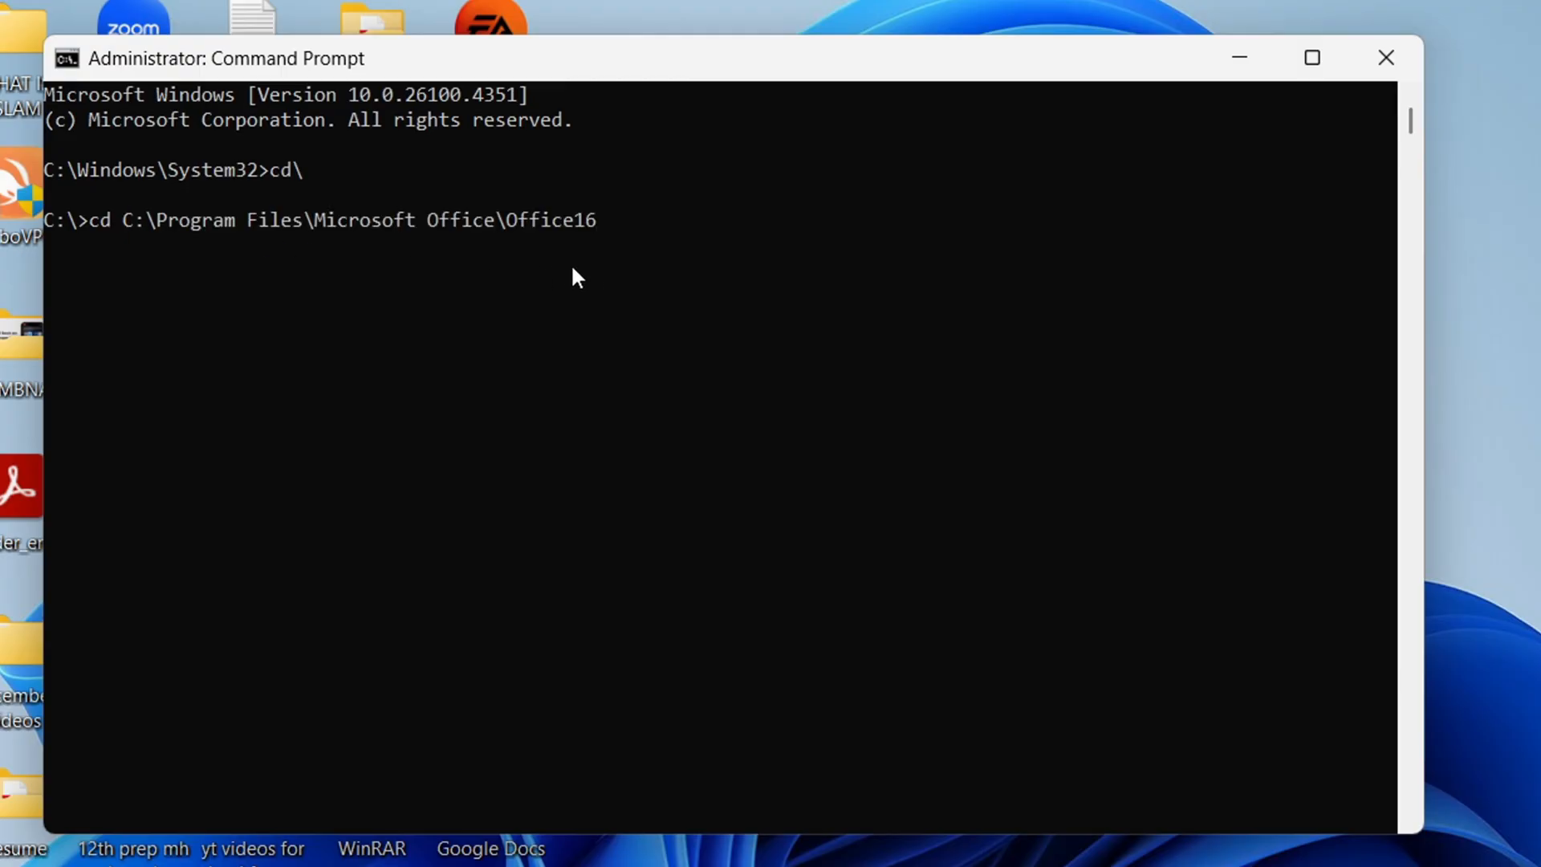
{"action": "key", "text": "Enter"}
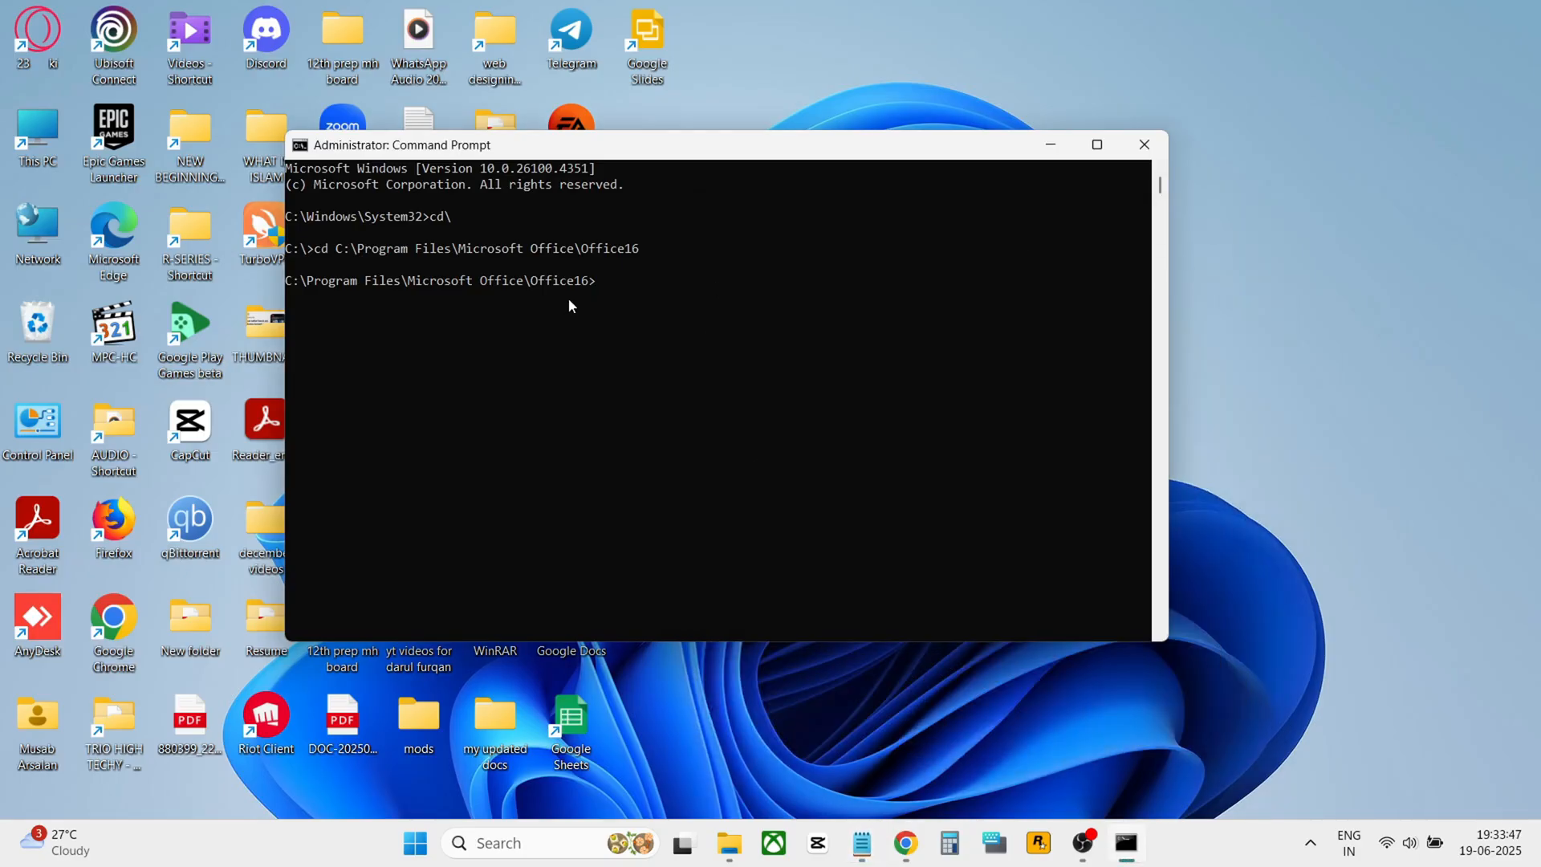
Run 'cscript ospp.vbs /dstatus' to list the Office 16 license statuses
{"action": "type", "text": "cscript ospp.vbs /dstatus"}
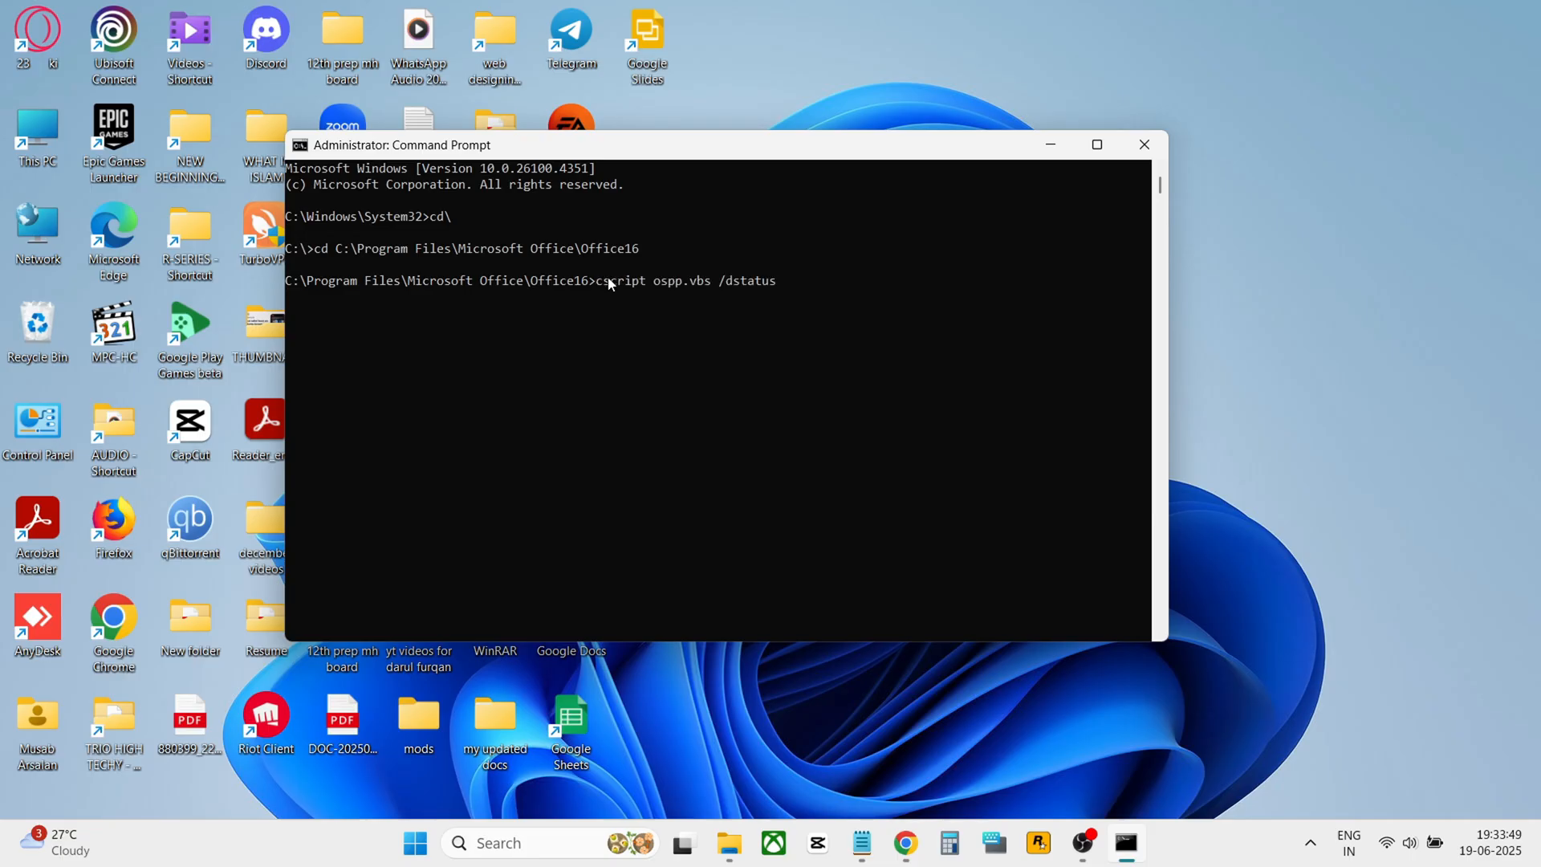
{"action": "key", "text": "enter"}
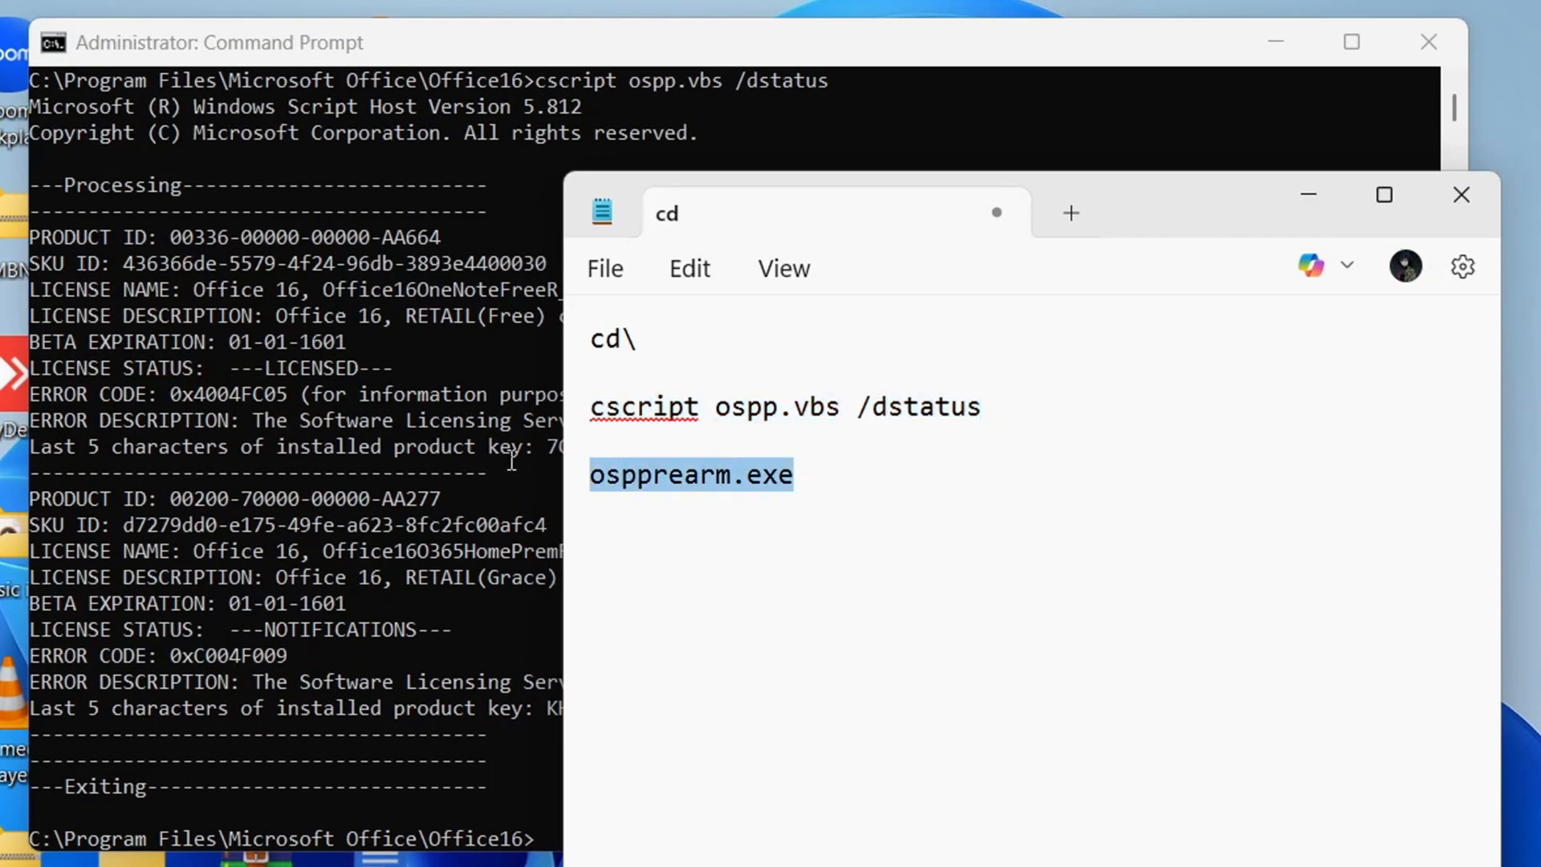
Run ospprearm.exe from the Office16 folder and select console output text
{"action": "left_click", "coordinate": [799, 475]}
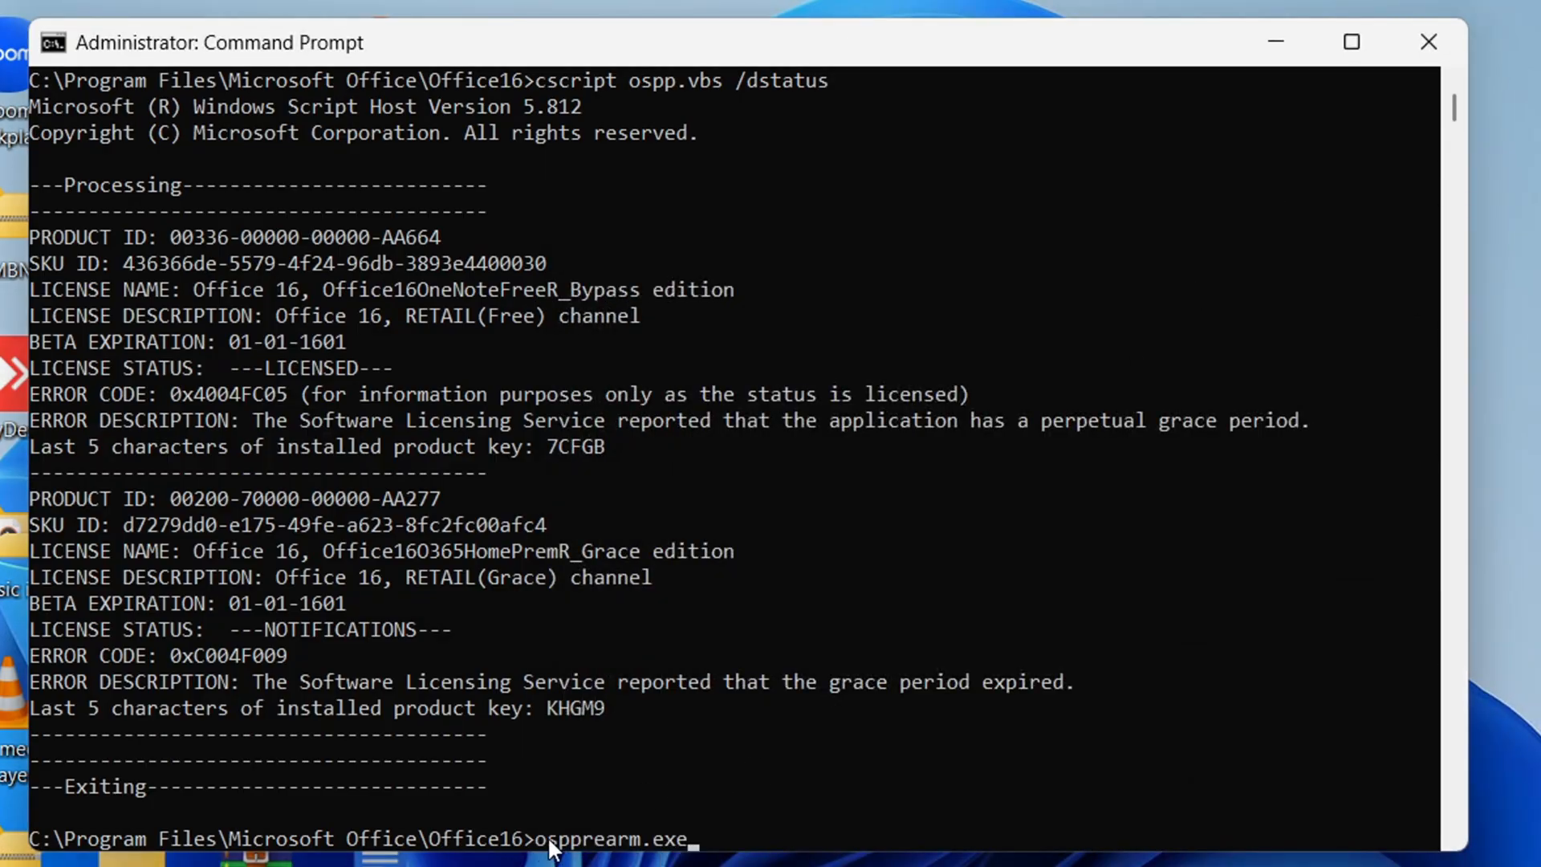
{"action": "mouse_move", "coordinate": [516, 277]}
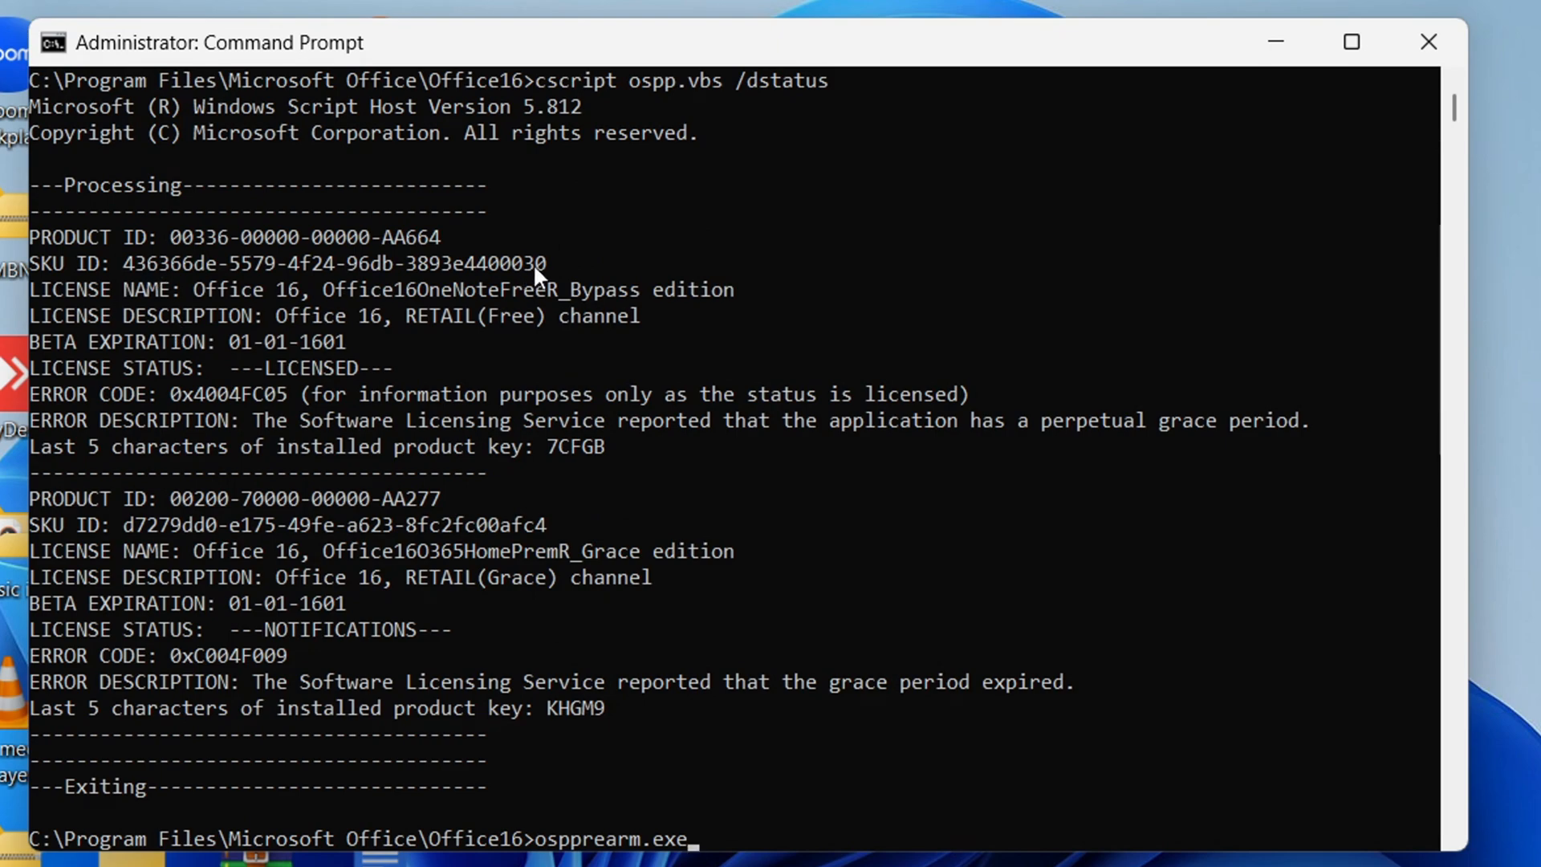
{"action": "left_click_drag", "start_coordinate": [123, 262], "coordinate": [547, 263]}
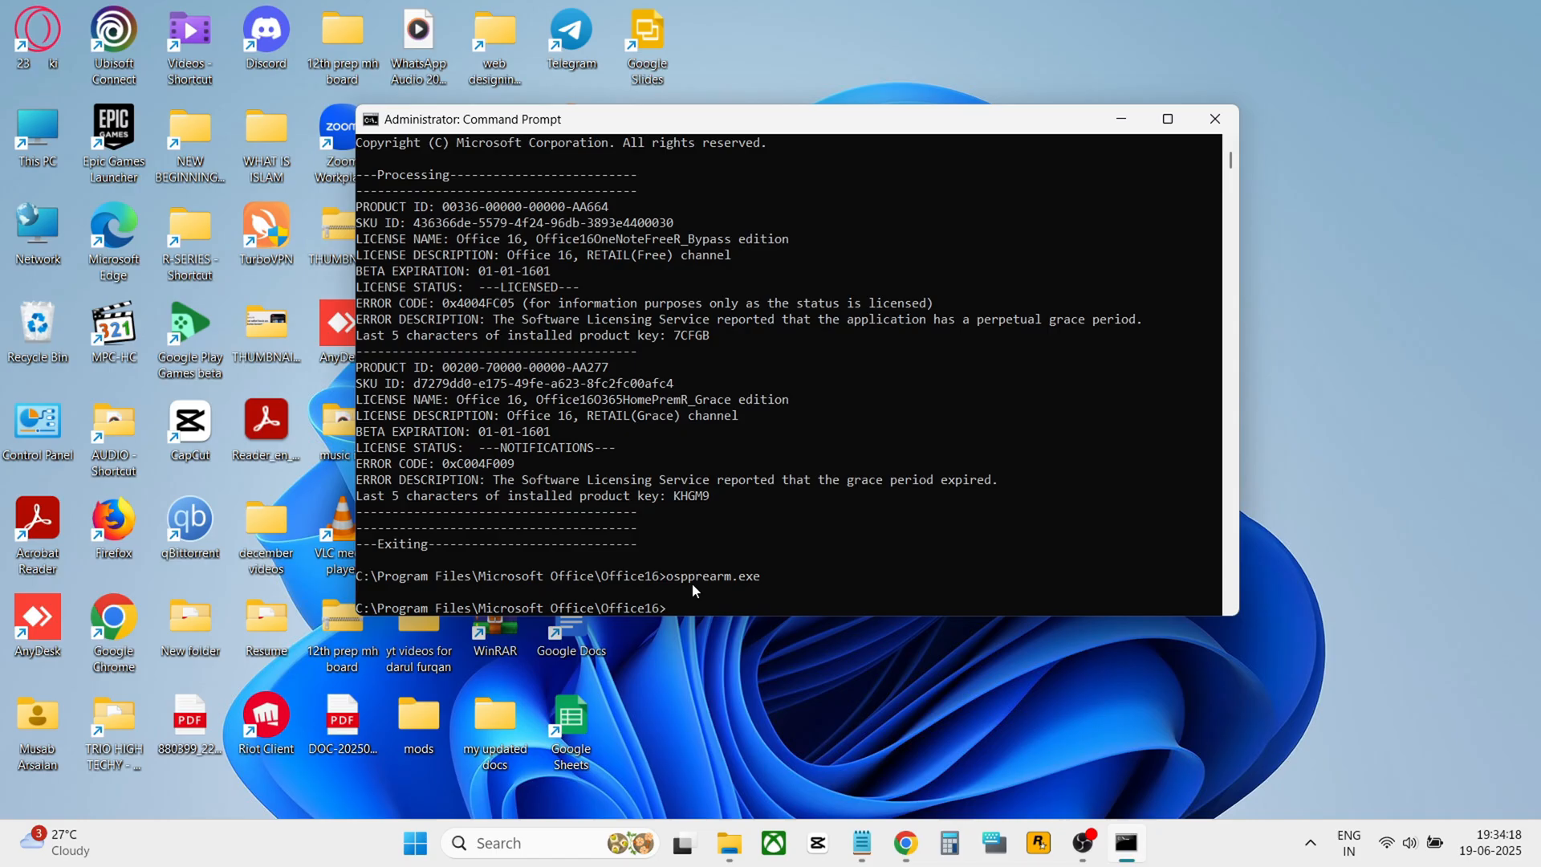
Type ospprearm.exe again and select the first license's SKU ID
{"action": "type", "text": "ospprearm.exe"}
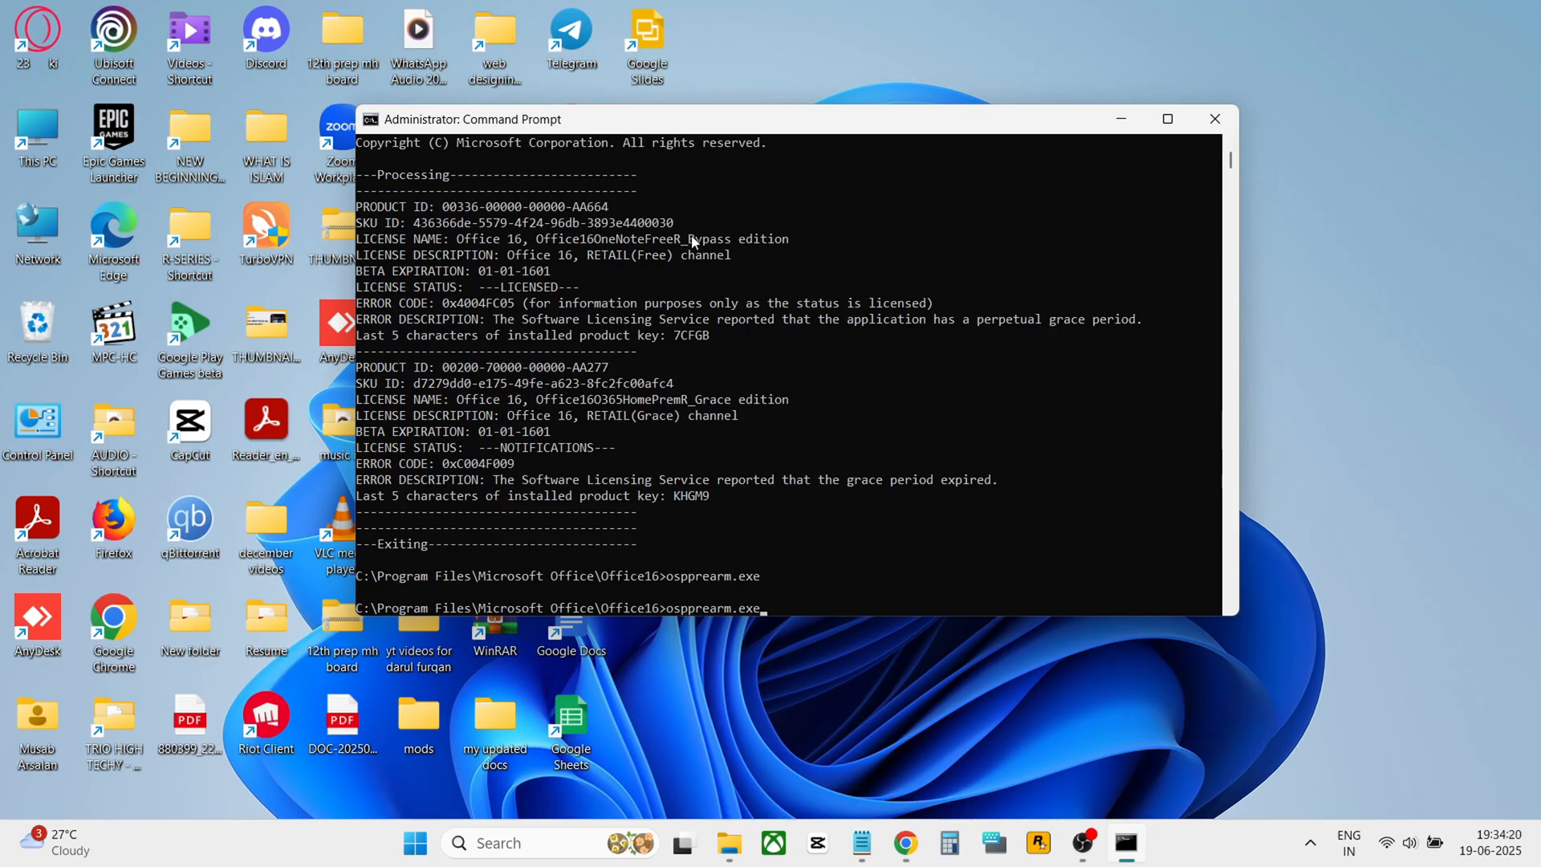
{"action": "left_click_drag", "start_coordinate": [412, 222], "coordinate": [674, 223]}
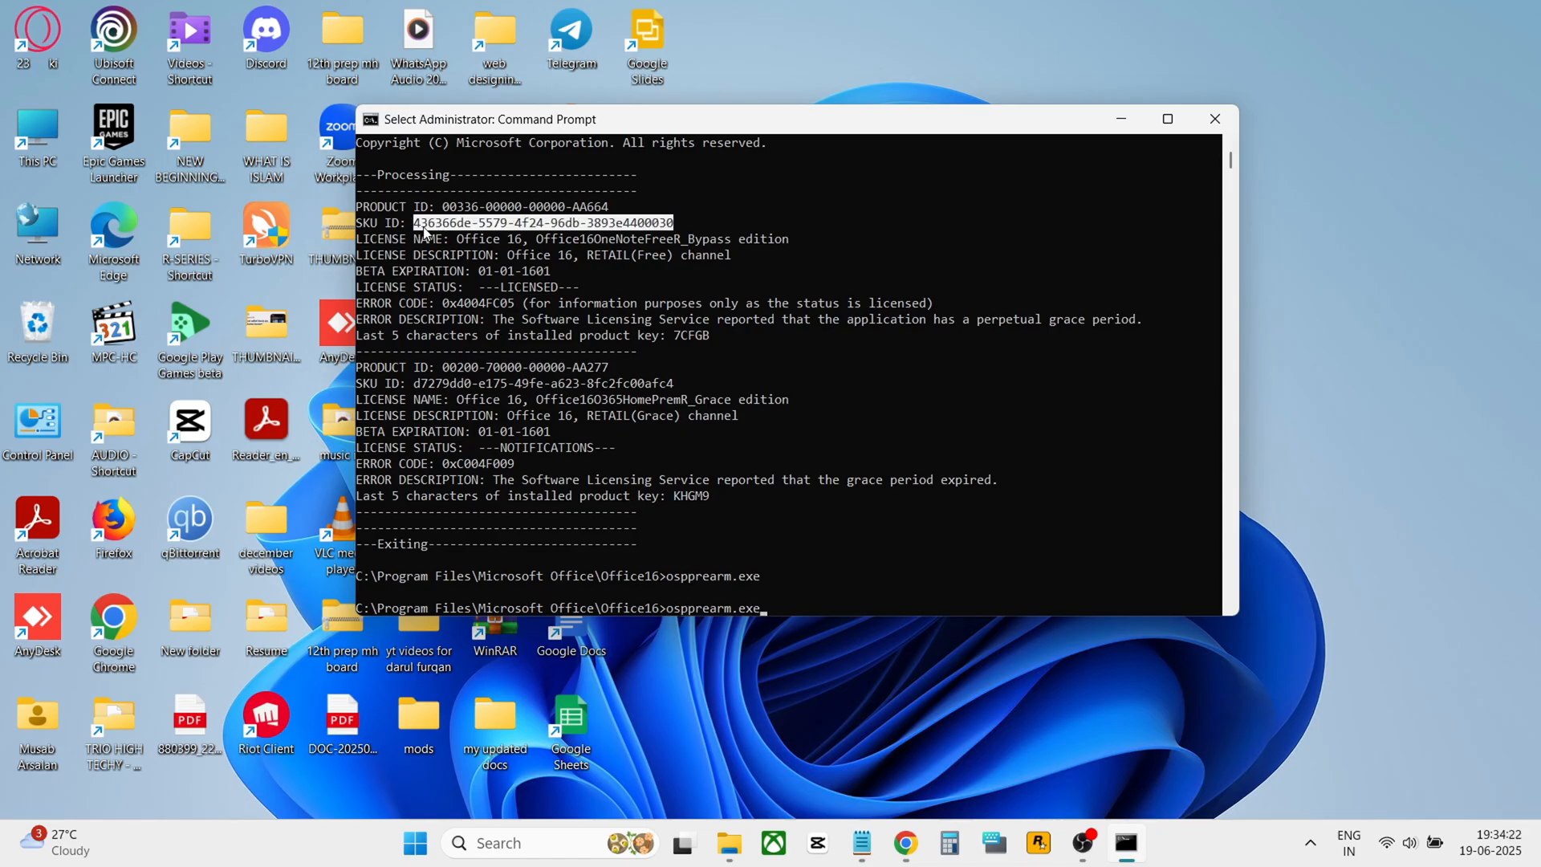